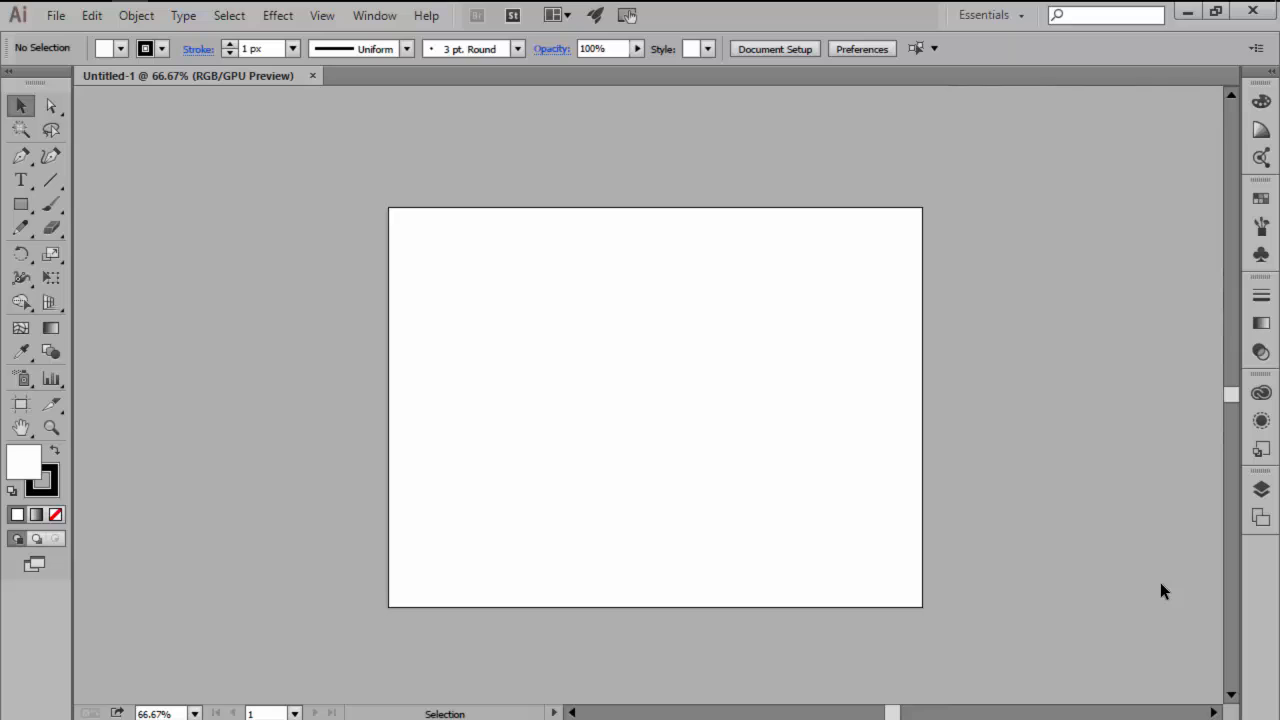
pyautogui.moveTo(1160, 551)
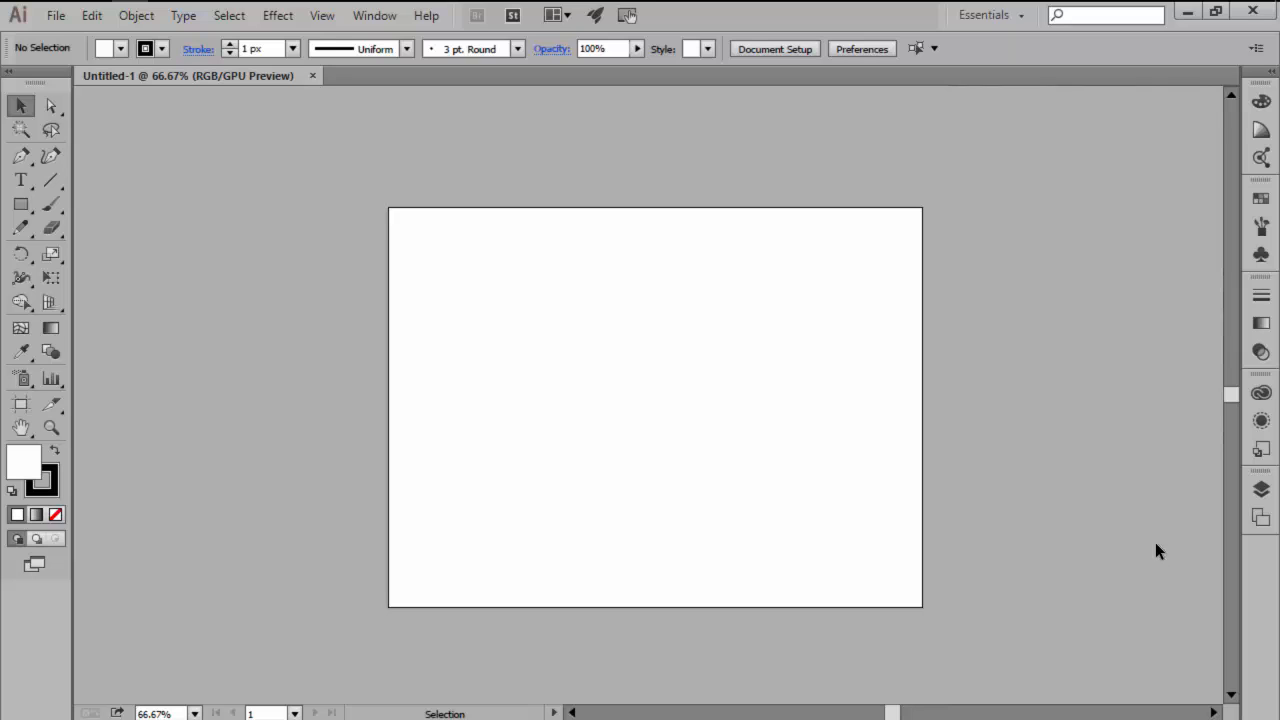
pyautogui.moveTo(1260, 420)
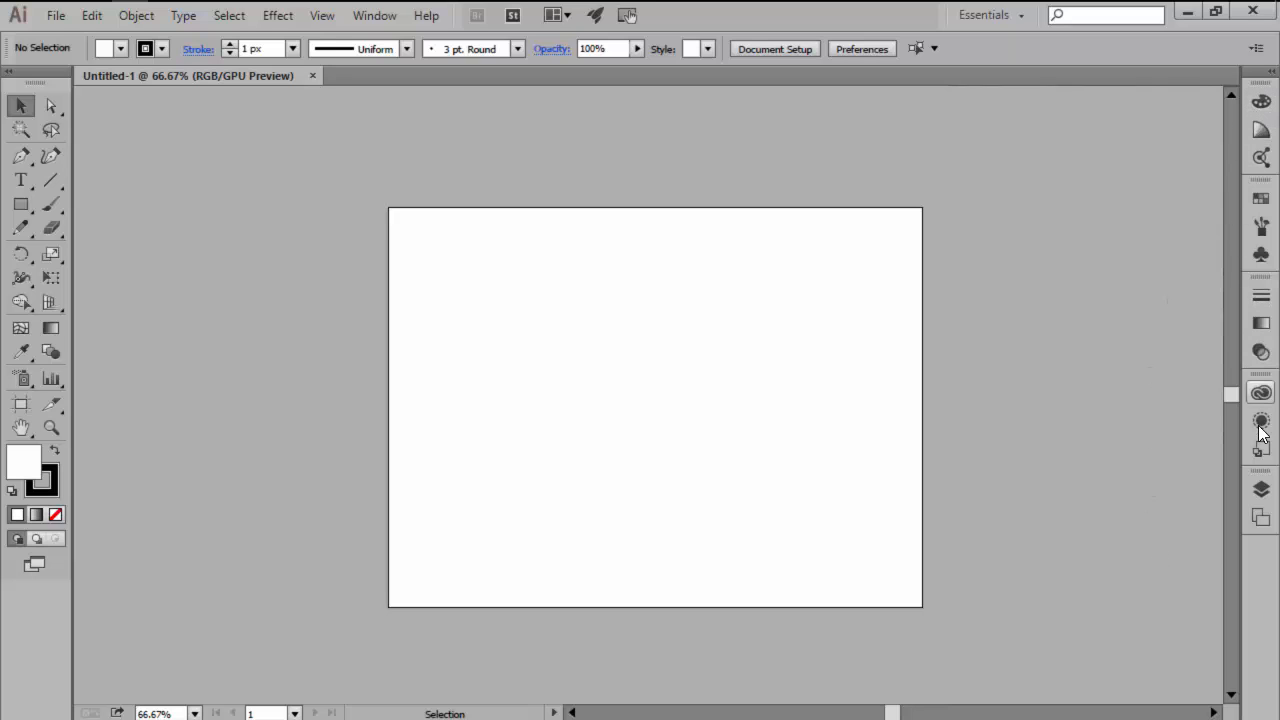
pyautogui.moveTo(63, 168)
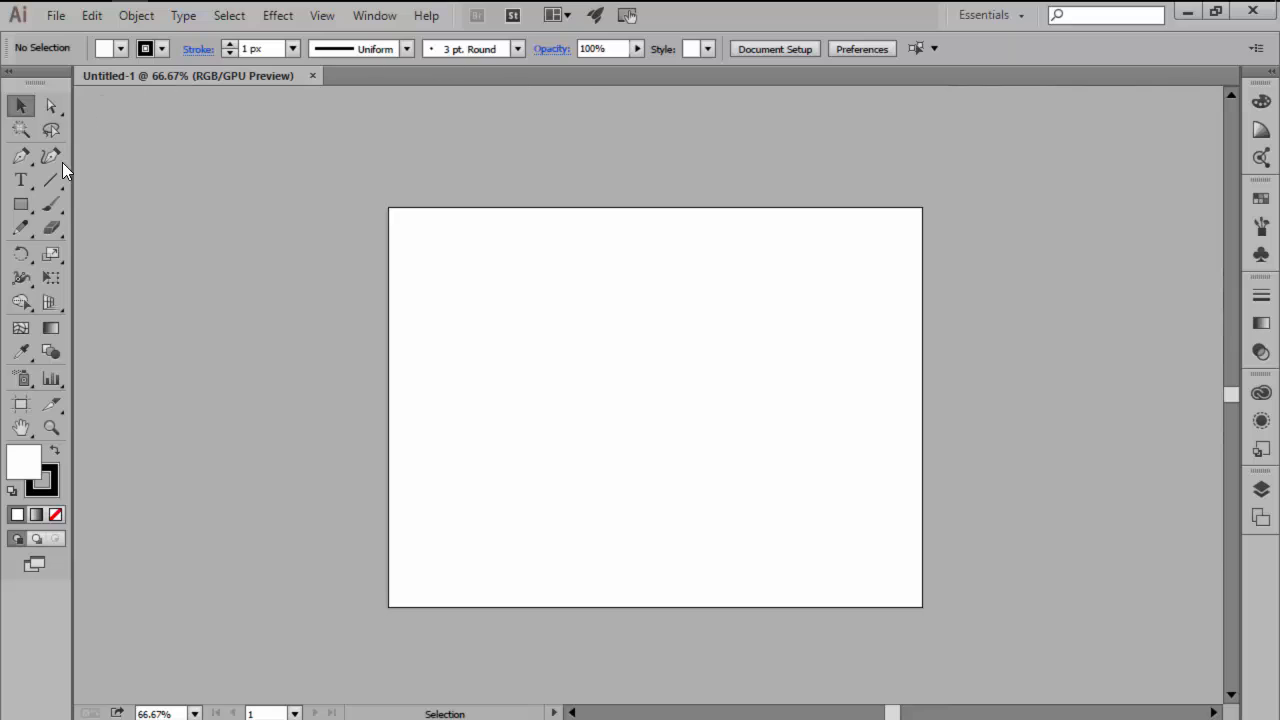
pyautogui.moveTo(985, 67)
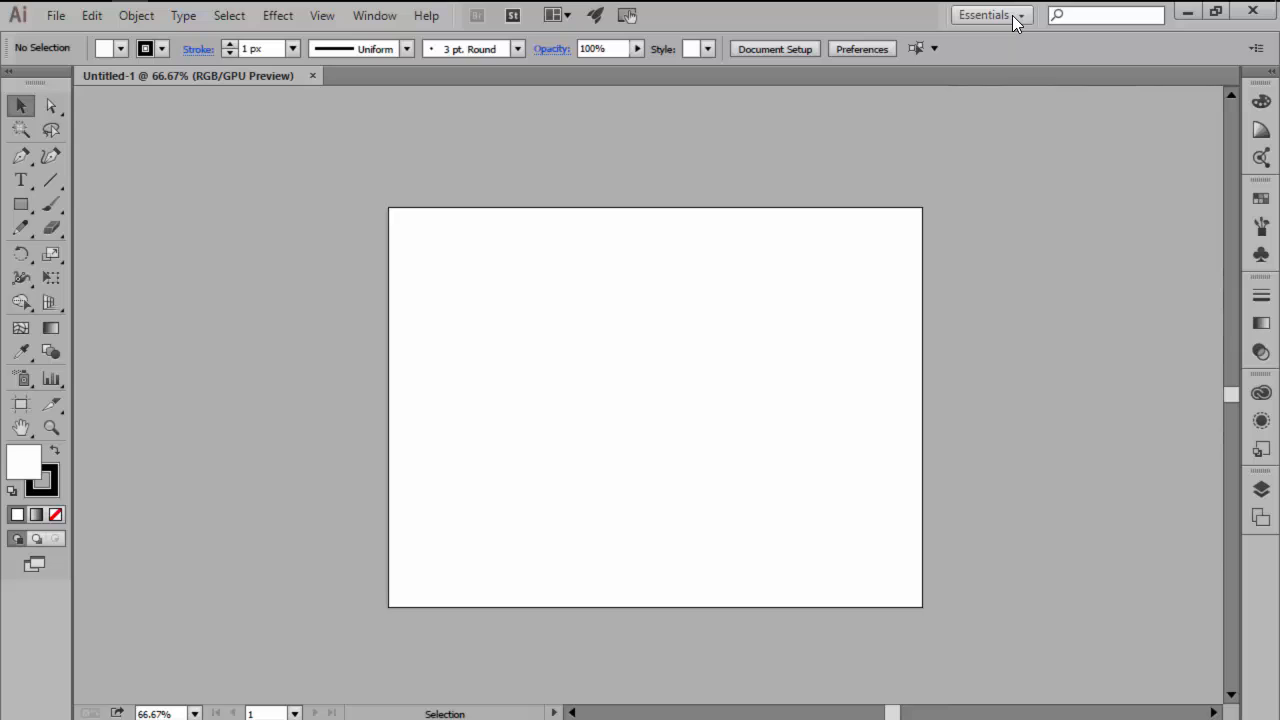
# Switch to the Painting workspace, then to the Tracing workspace
pyautogui.click(990, 15)
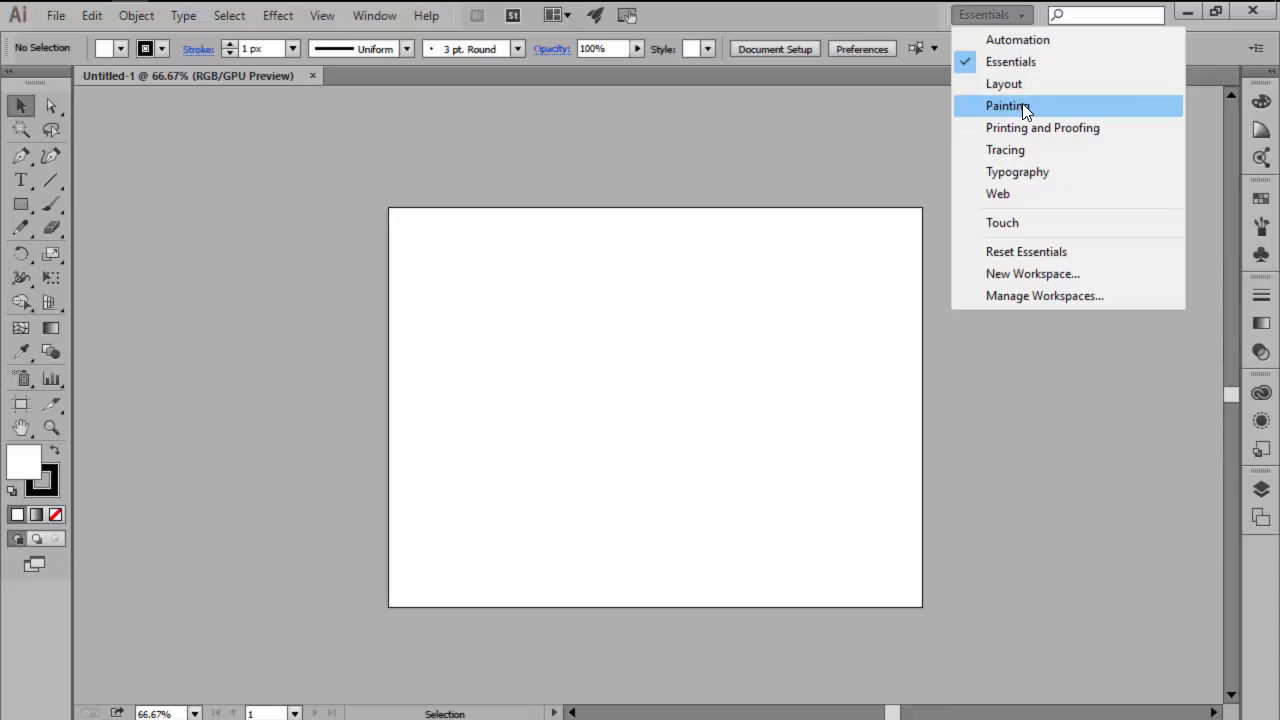
pyautogui.click(1006, 105)
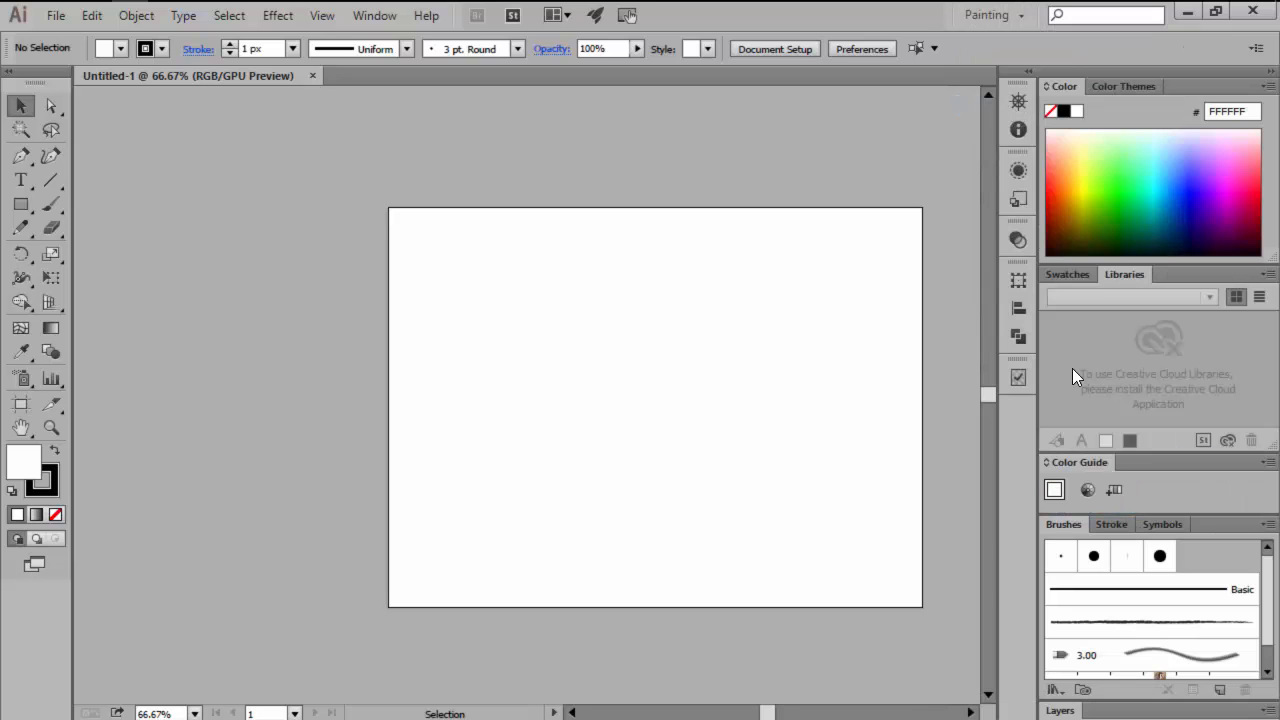
pyautogui.click(990, 14)
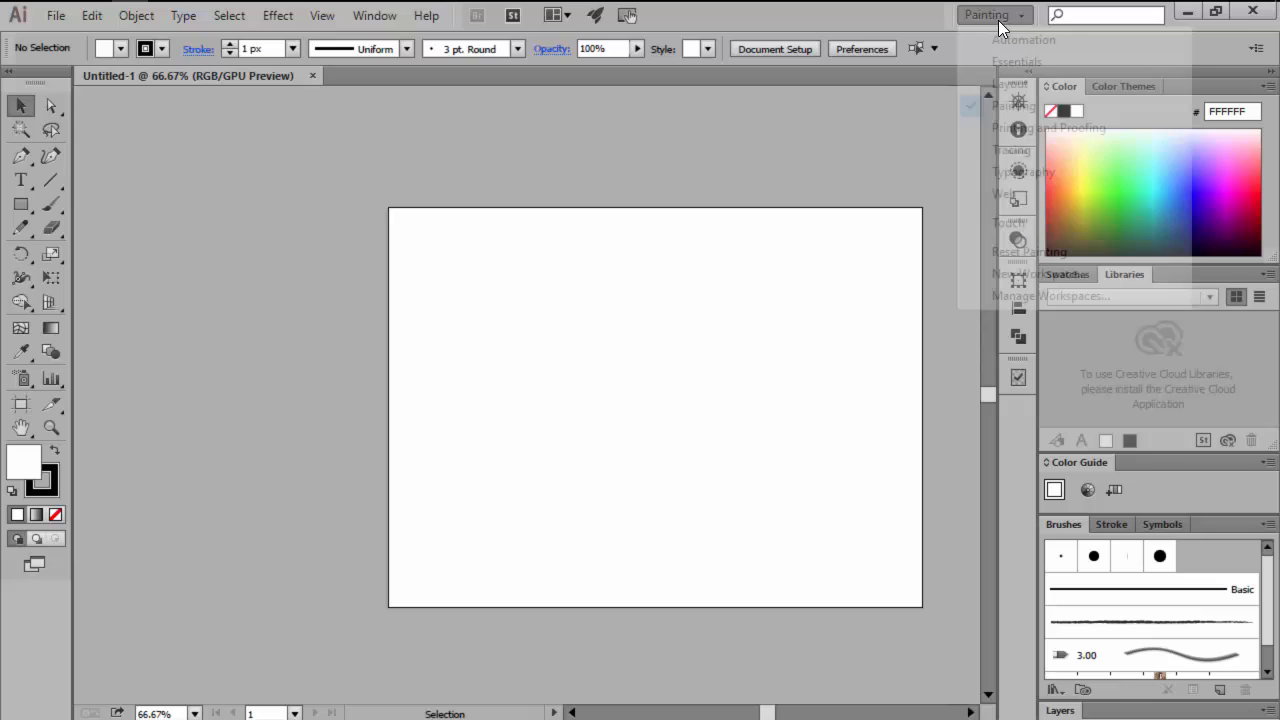
pyautogui.click(990, 15)
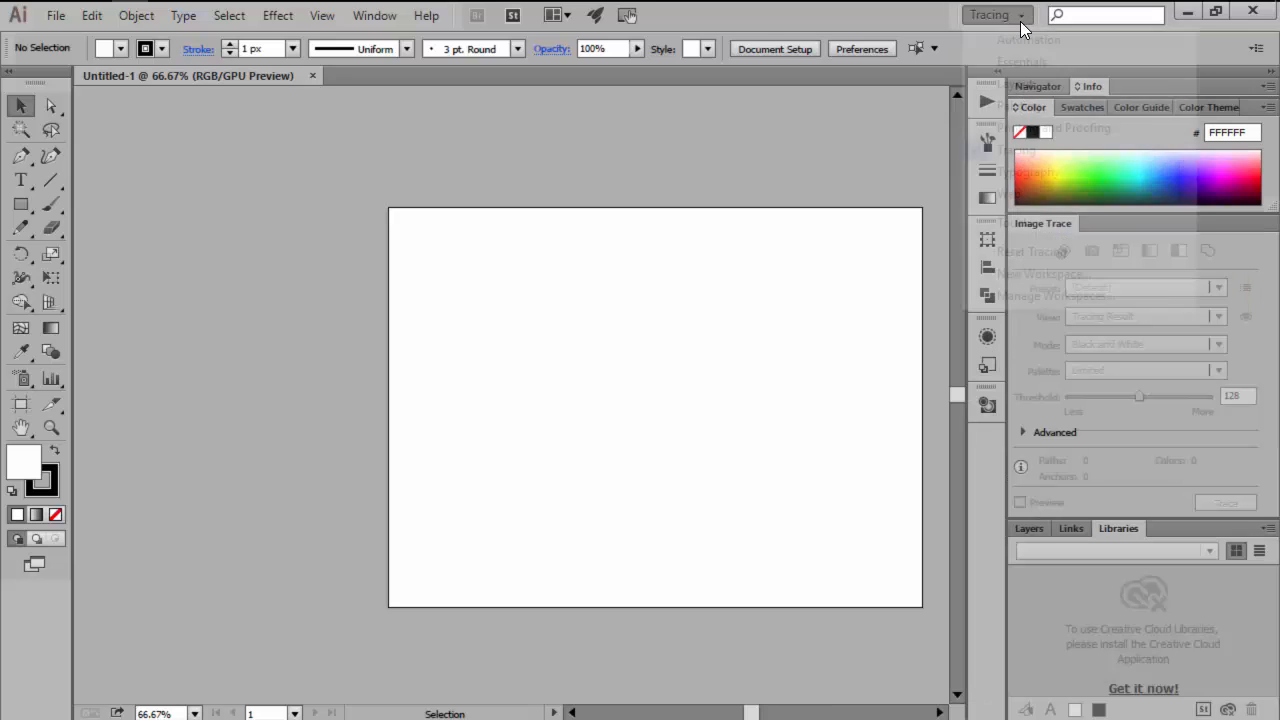
pyautogui.click(990, 14)
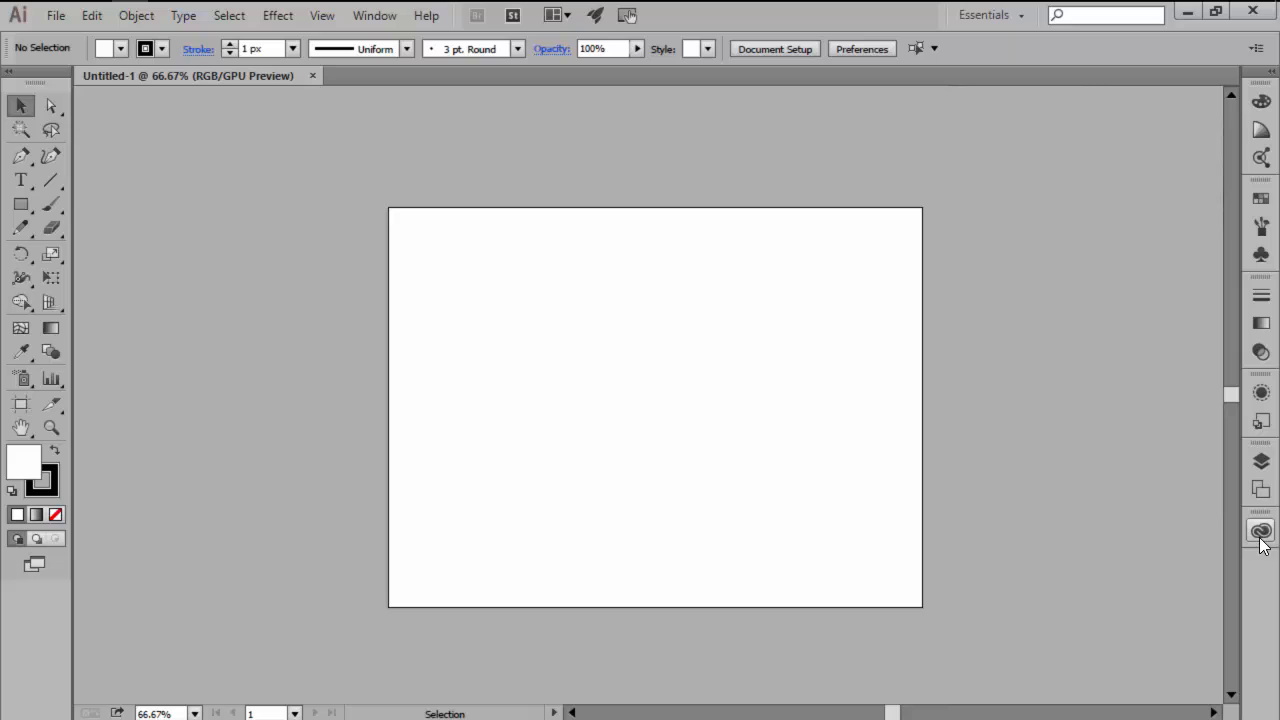
# Close the Libraries panel icon in the right-hand dock
pyautogui.click(1261, 531)
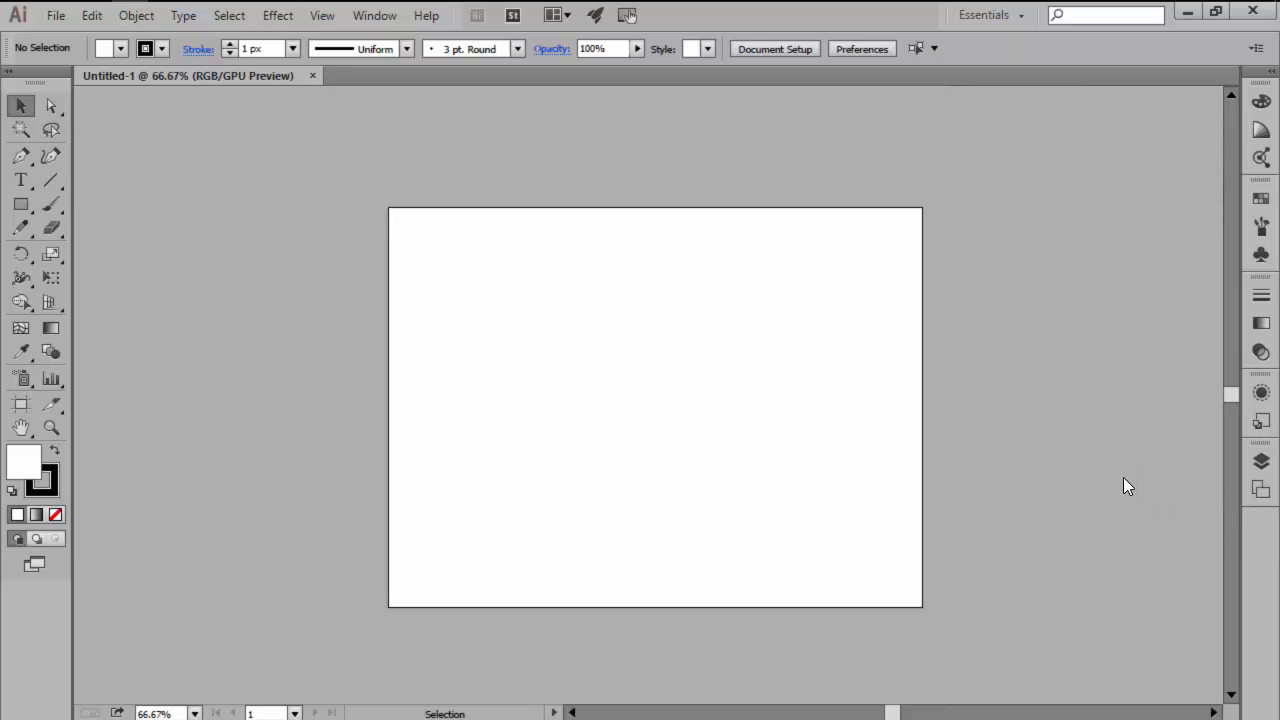
pyautogui.moveTo(724, 248)
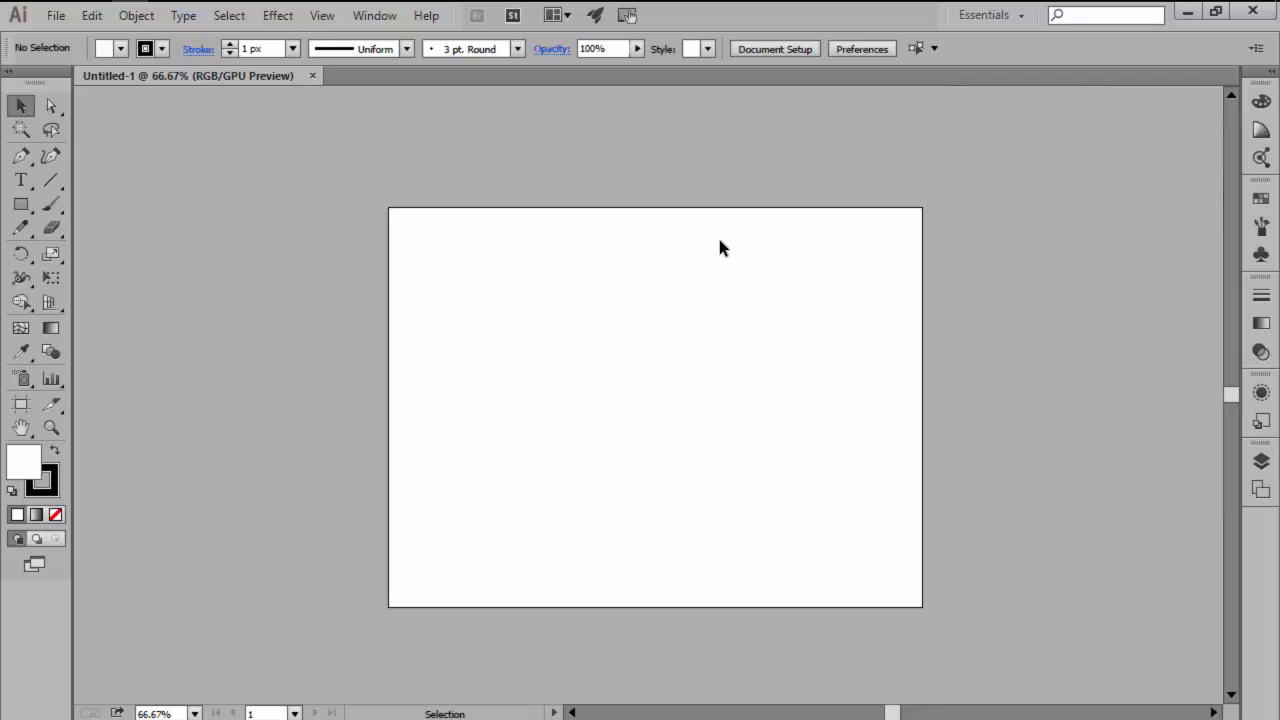
# Show Pathfinder from the Window menu and dock the Transform/Align/Pathfinder group on the right
pyautogui.click(374, 15)
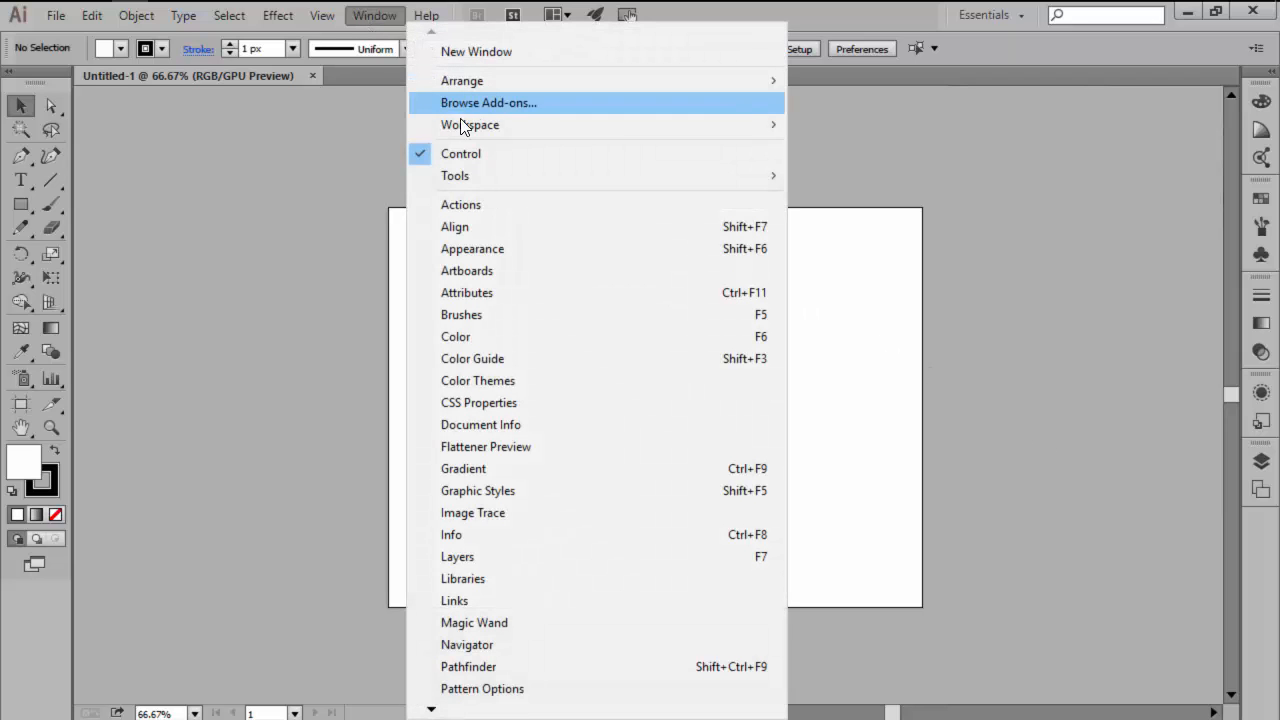
pyautogui.click(468, 666)
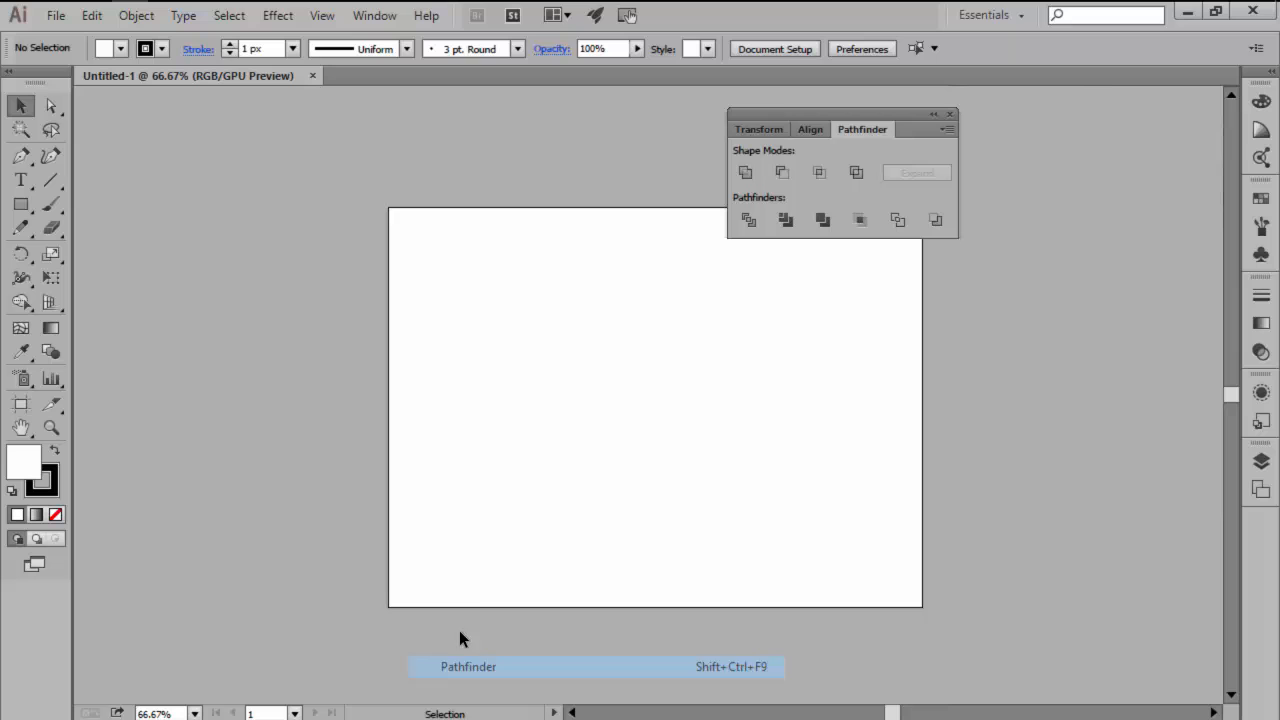
pyautogui.moveTo(840, 128); pyautogui.dragTo(1107, 442)
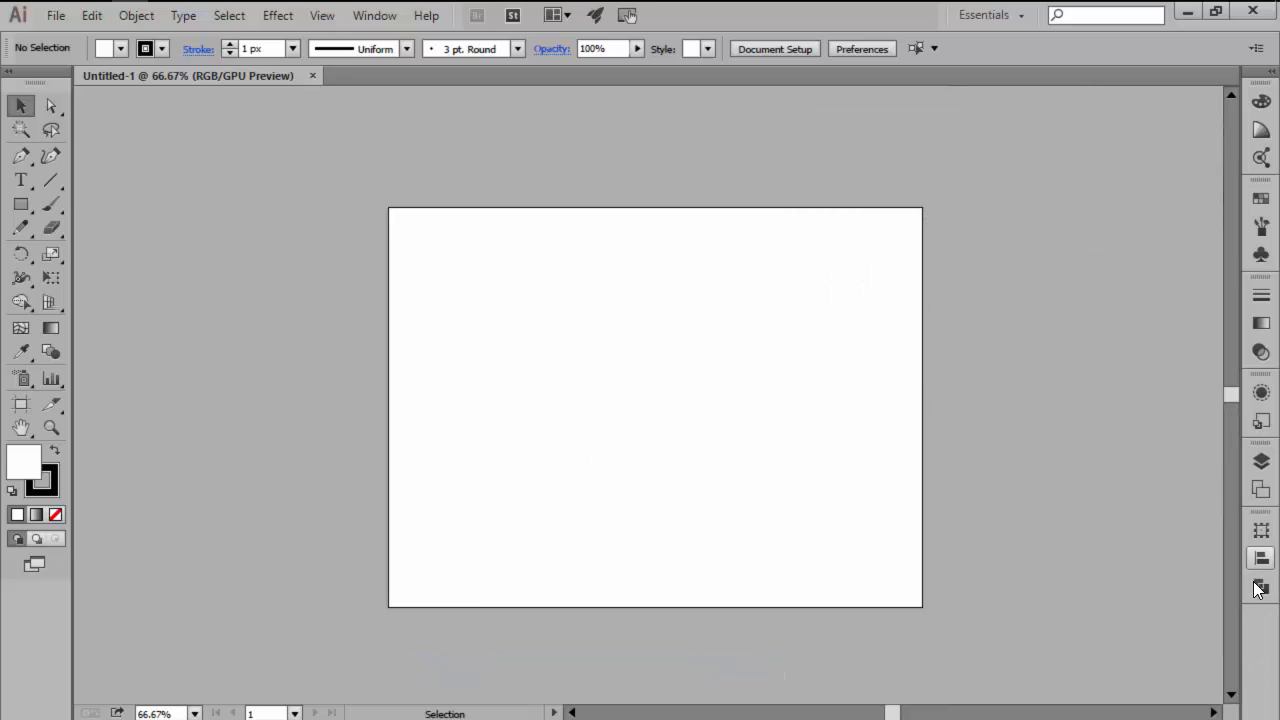
# Save the current layout as a new workspace named 'basic'
pyautogui.click(990, 15)
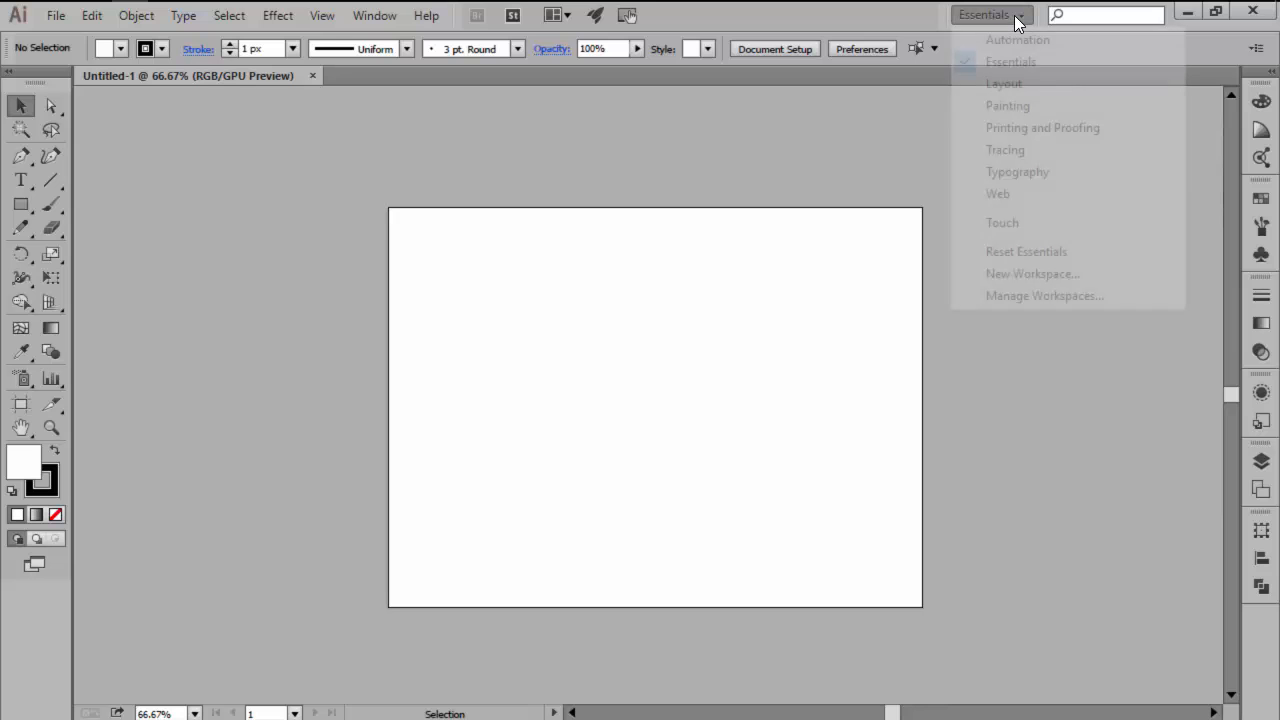
pyautogui.moveTo(1032, 273)
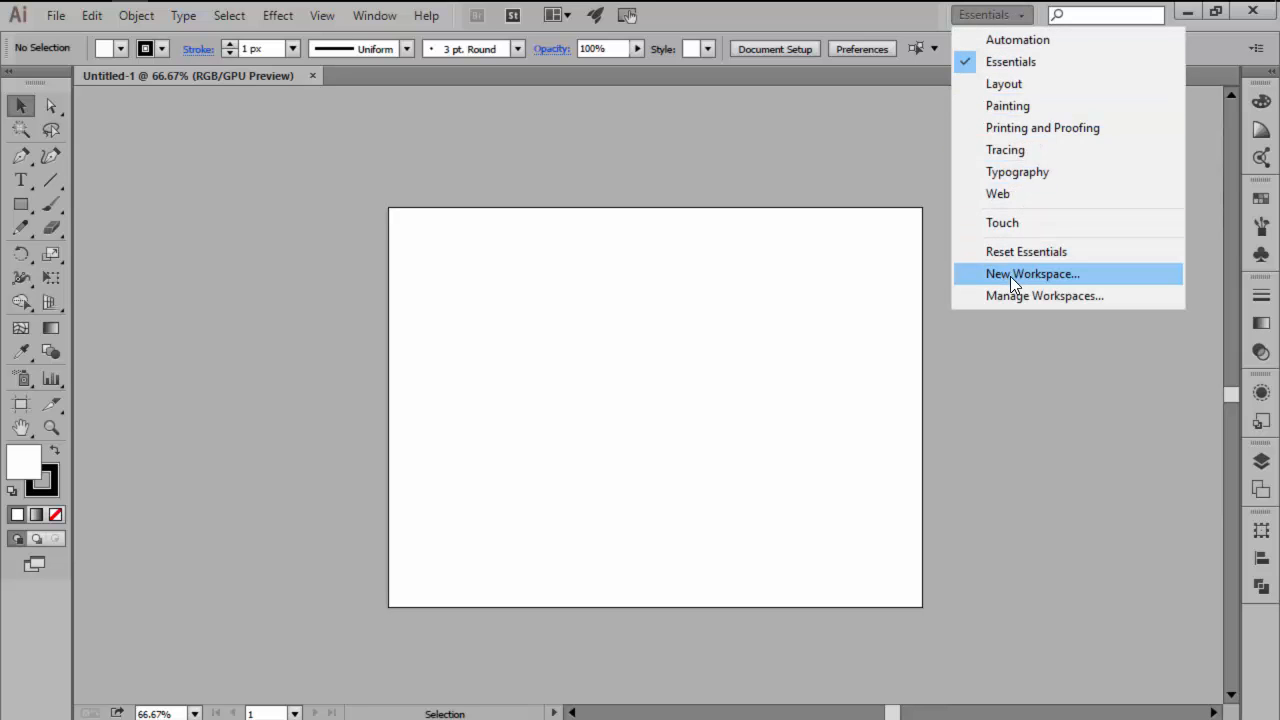
pyautogui.click(1032, 273)
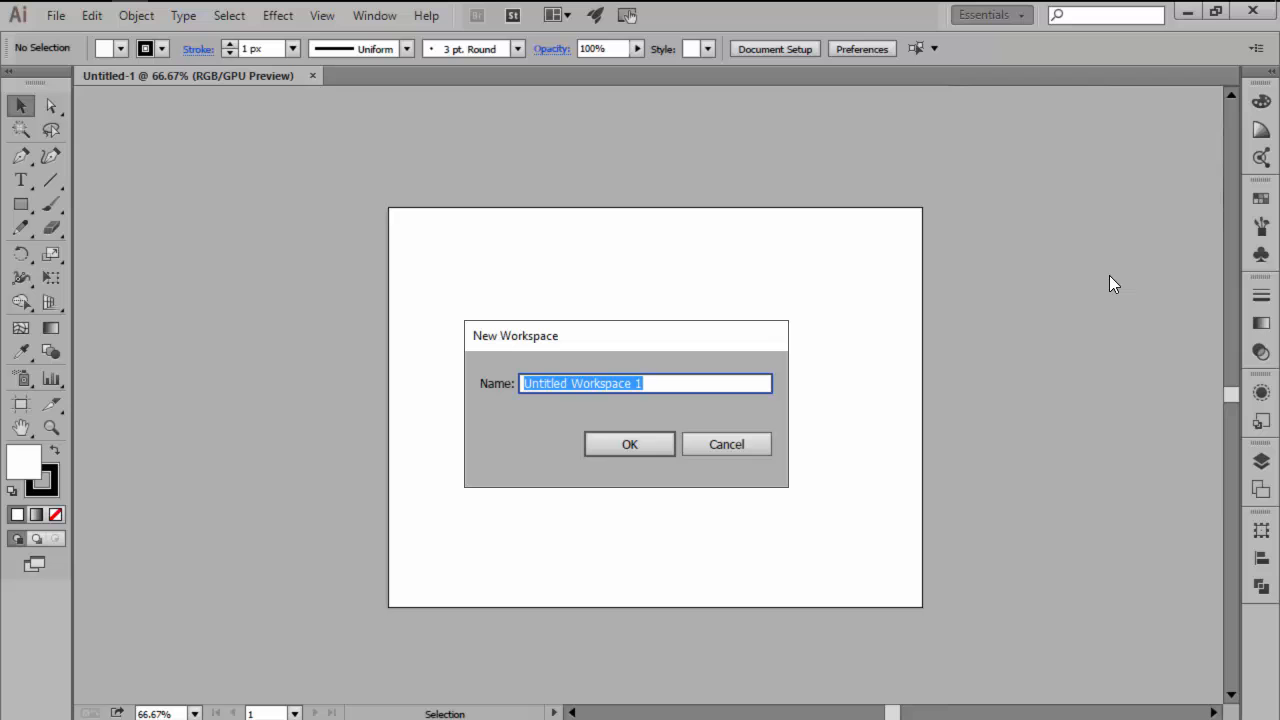
pyautogui.write('basic')
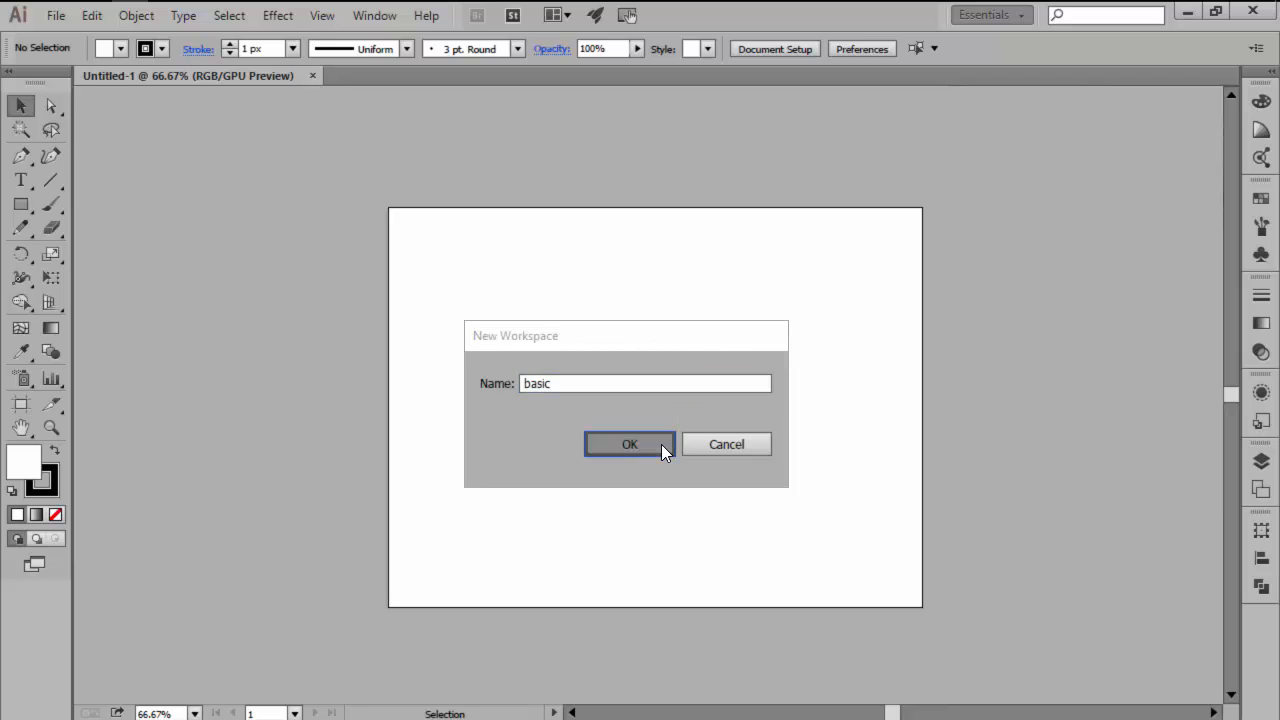
pyautogui.click(629, 444)
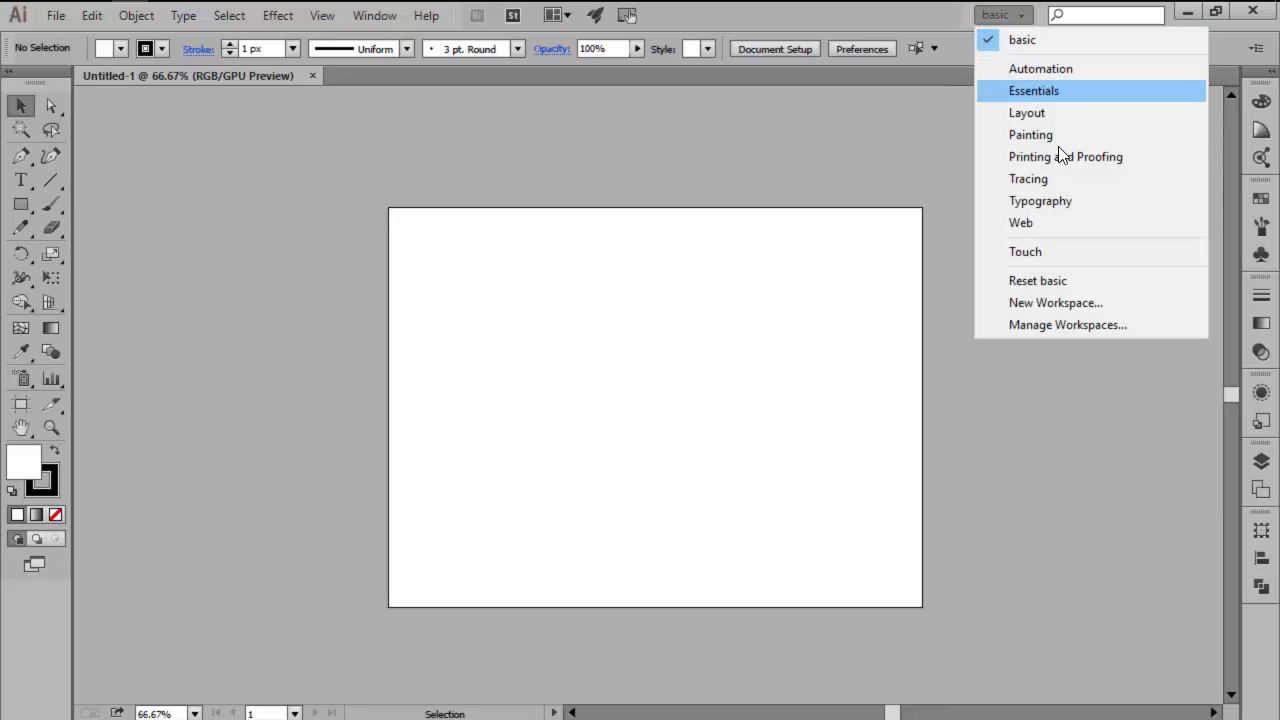